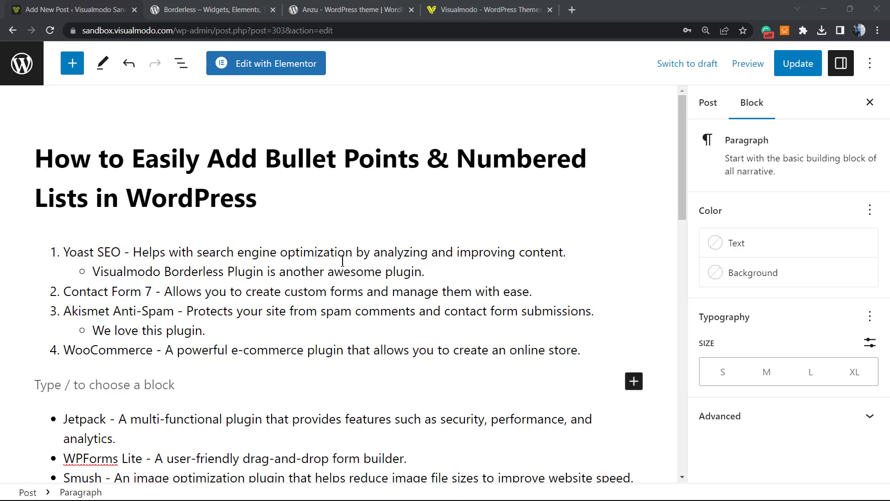
Step: Scroll down through the post's existing numbered and bulleted lists to review them
scroll("down", 3)
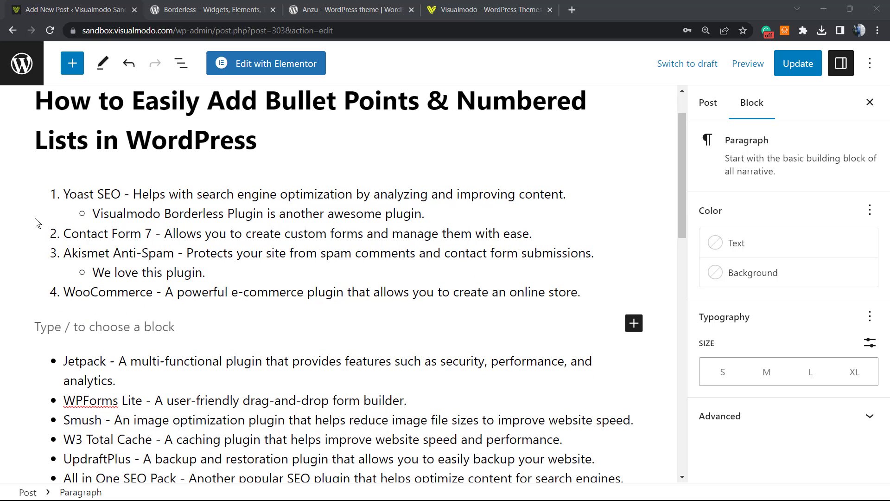
scroll("down", 3)
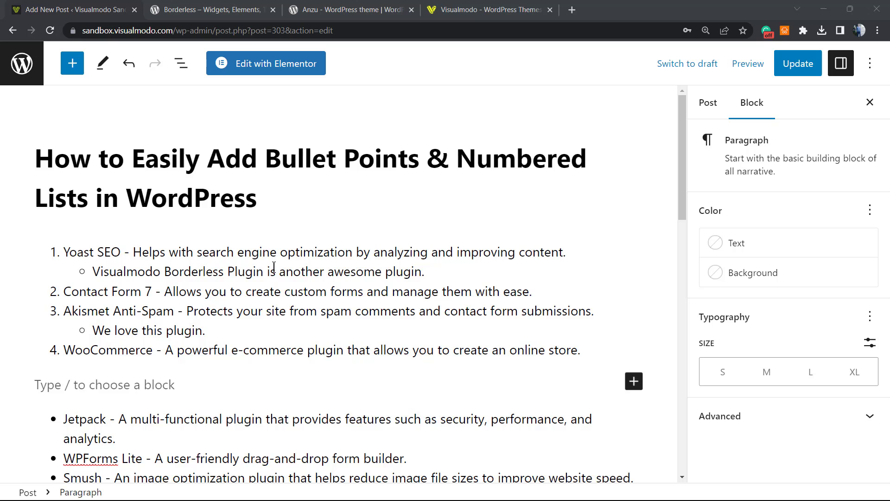
scroll("down", 3)
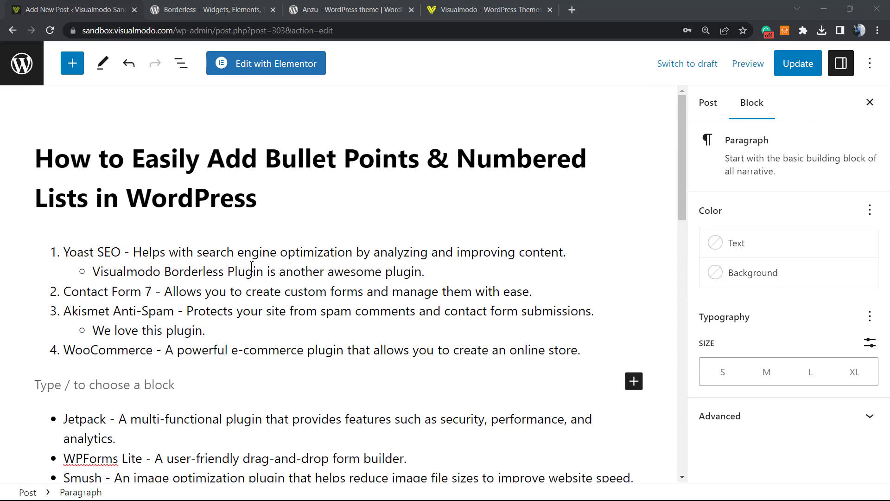
mouse_move(246, 235)
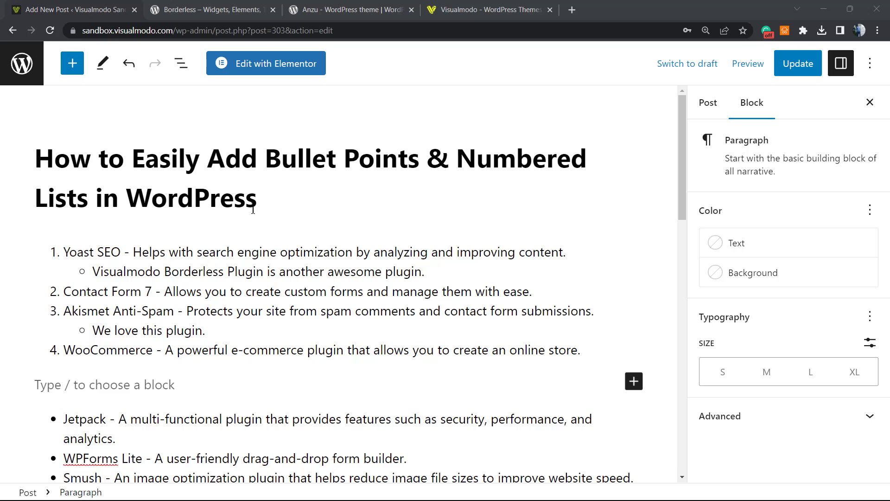
mouse_move(21, 63)
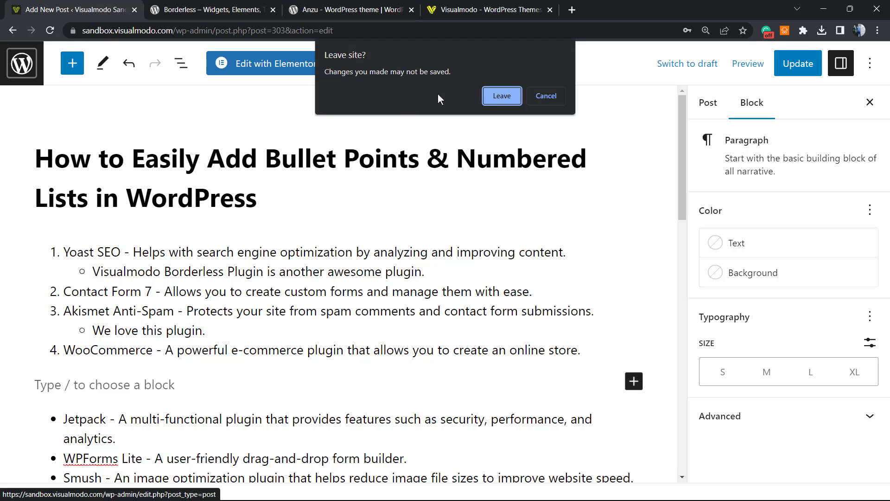
Step: Leave the editor without saving, then reopen the bullet points post for editing
left_click(501, 96)
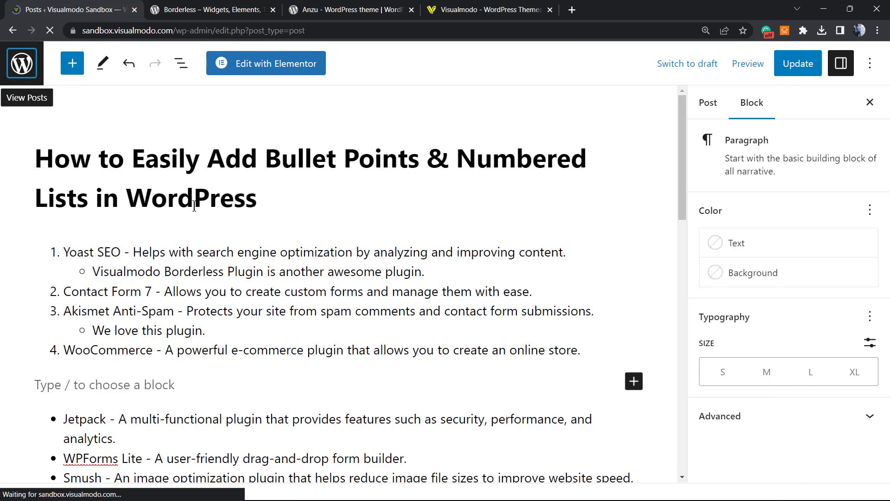
left_click(26, 97)
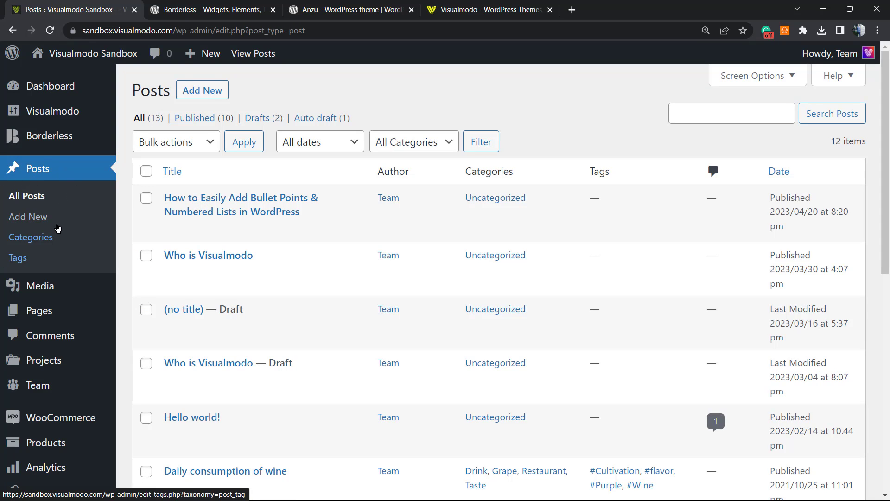
mouse_move(232, 211)
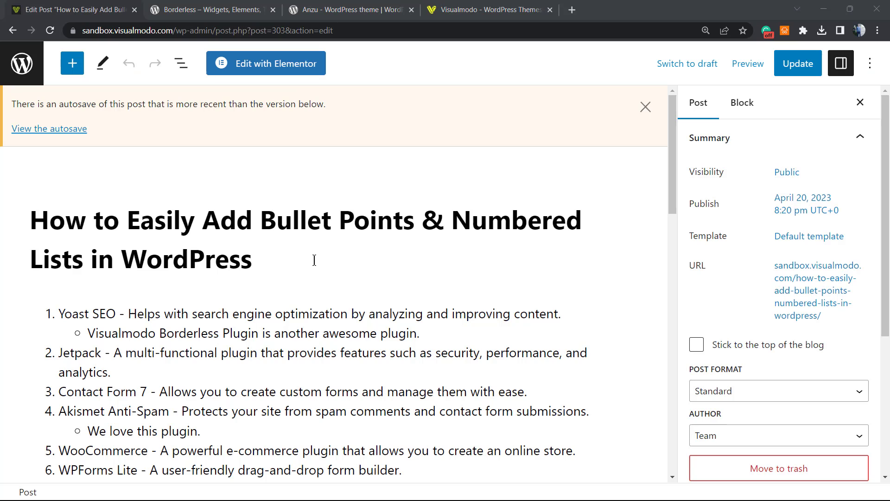
Step: Add paragraph blocks reading Test below the post title
left_click(227, 295)
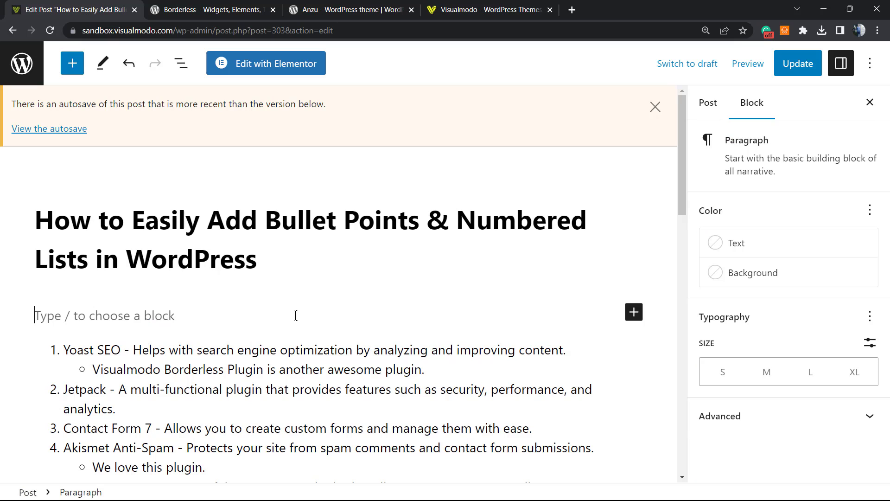
type("Test")
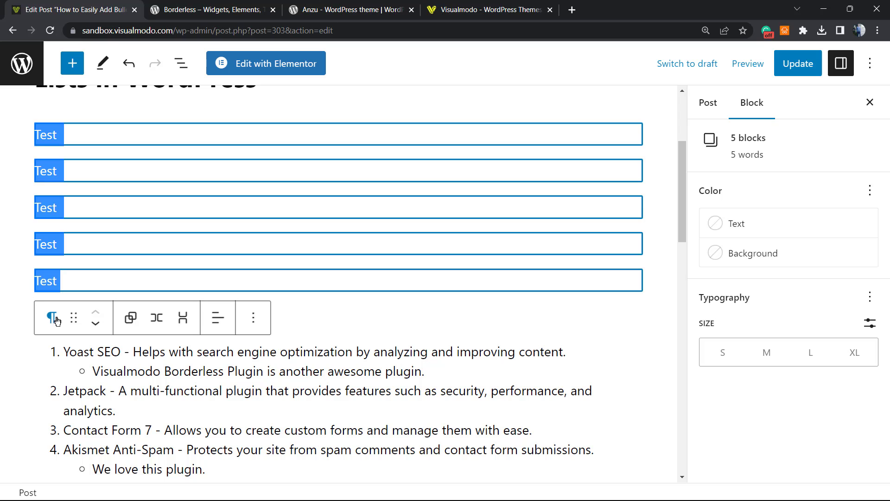
mouse_move(53, 317)
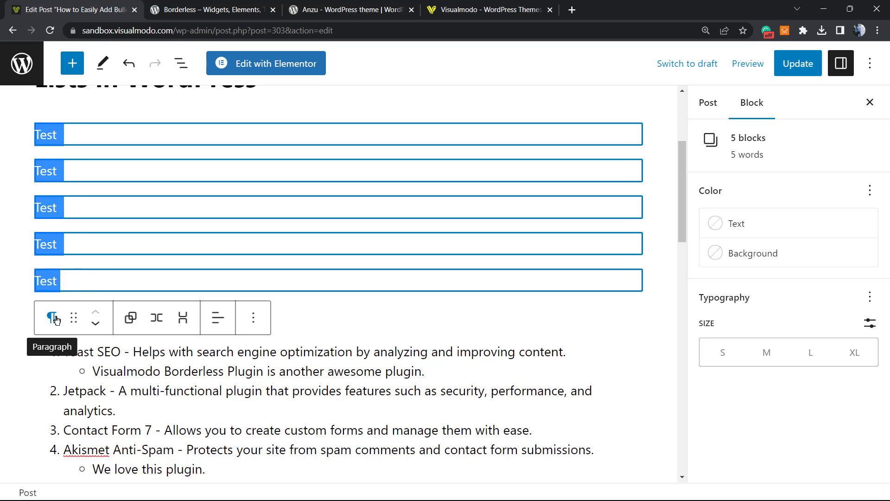
Step: Transform the five Test paragraphs into one list and make it numbered
left_click(50, 317)
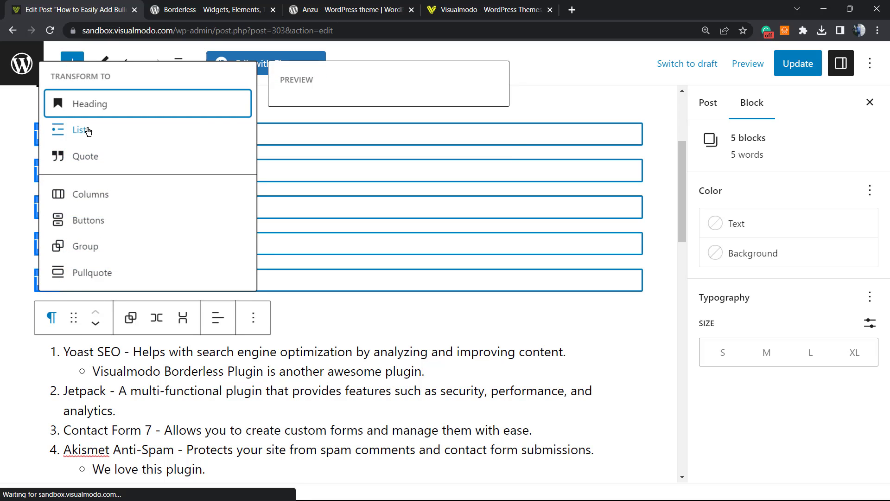
left_click(81, 130)
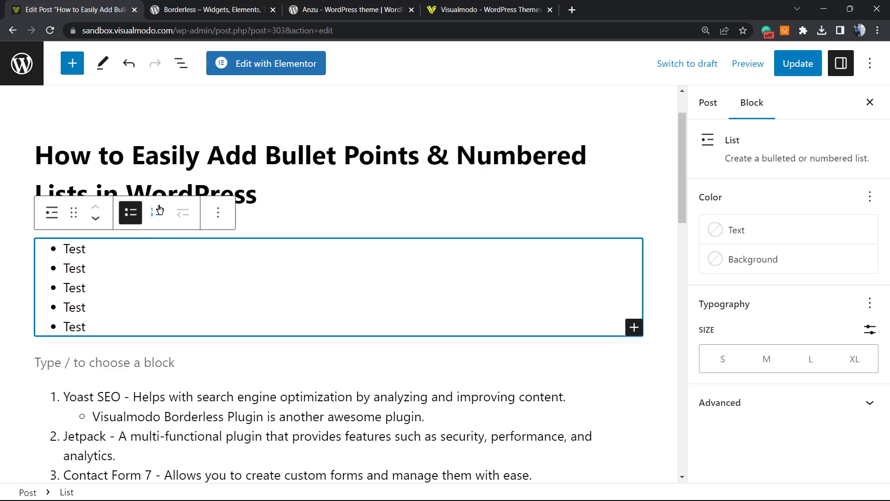
mouse_move(156, 212)
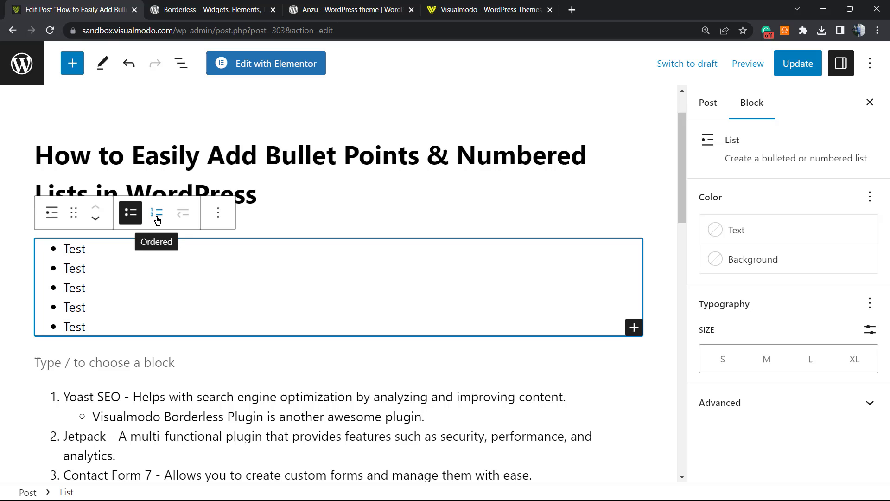
left_click(156, 212)
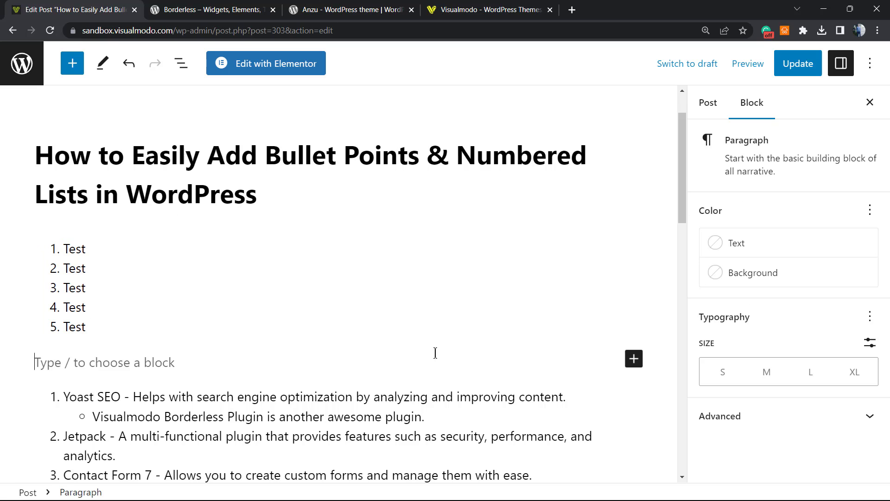
left_click(633, 358)
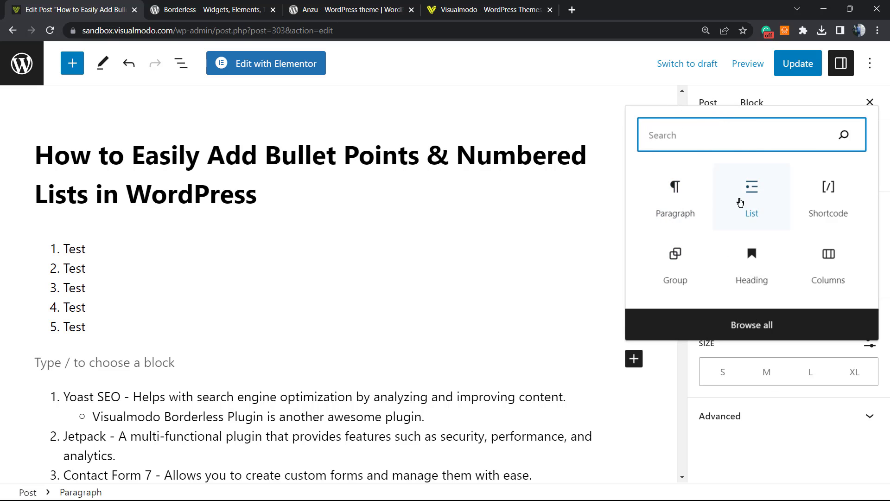
left_click(751, 196)
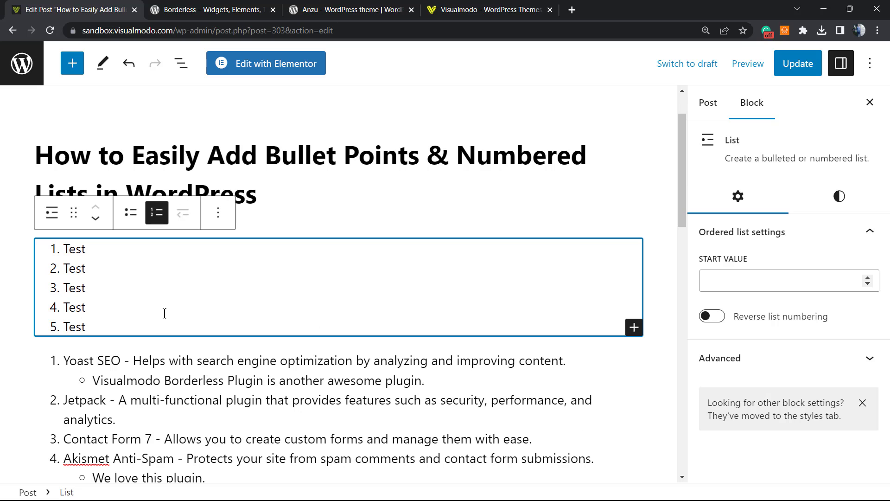
Step: Add sub-item 'tes' under Yoast SEO and indent a Test item one level beneath the first
scroll("down", 3)
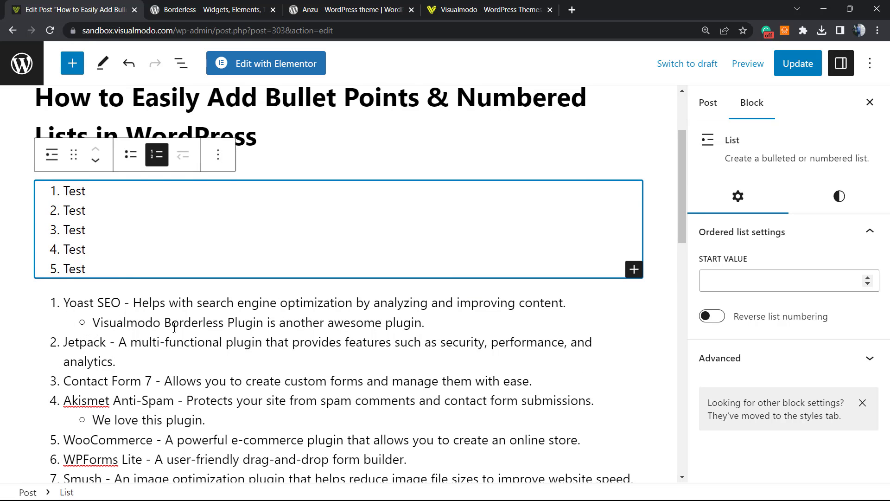
scroll("down", 3)
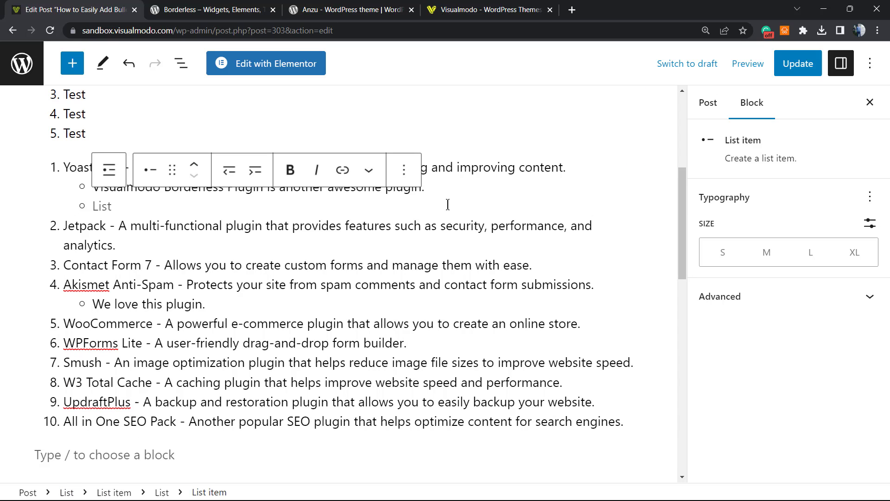
type("tes")
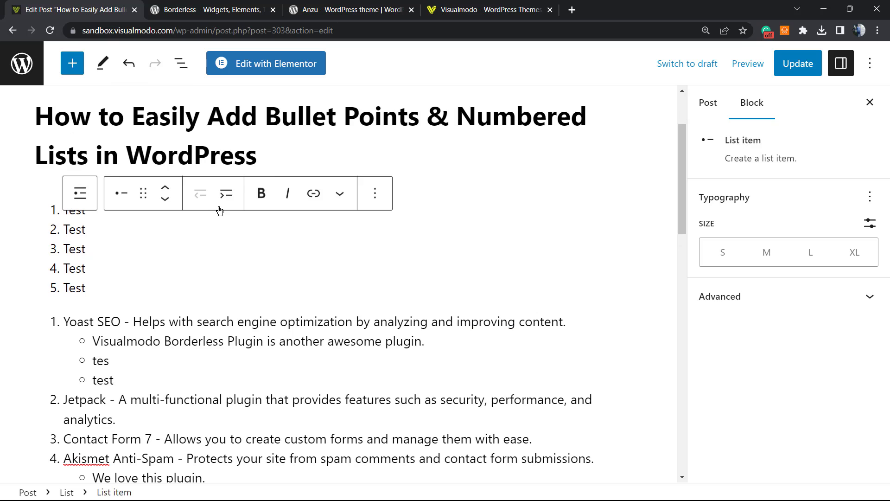
mouse_move(225, 193)
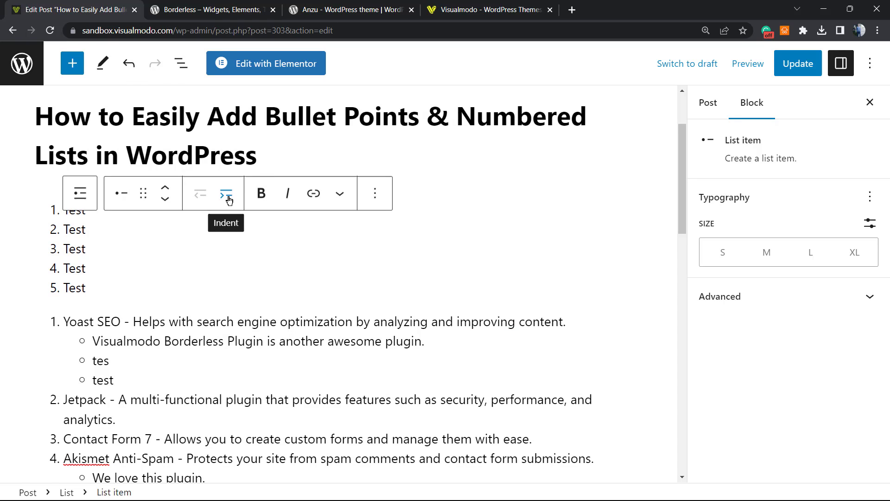
left_click(226, 193)
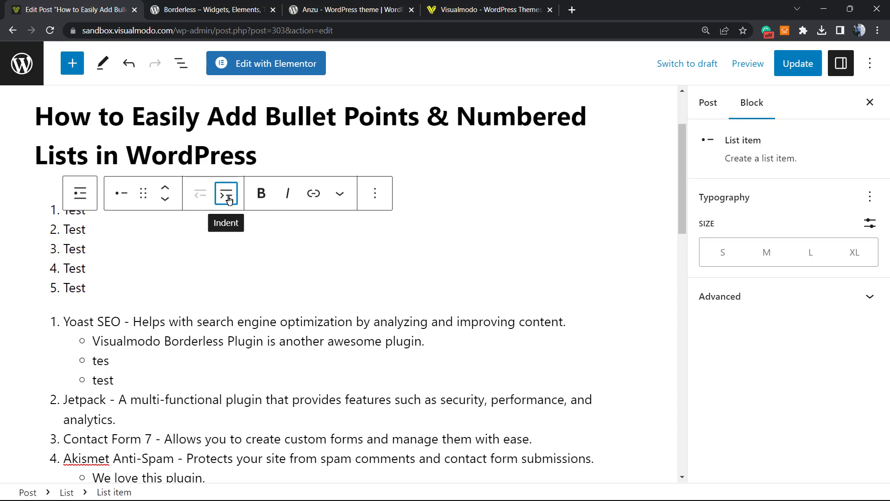
left_click(225, 193)
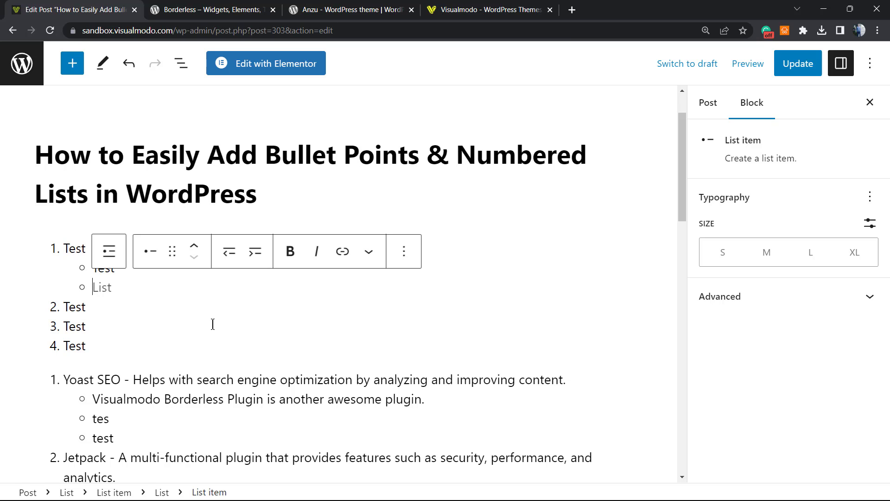
Step: Insert a two-column Columns block into the post via the block inserter
scroll("down", 3)
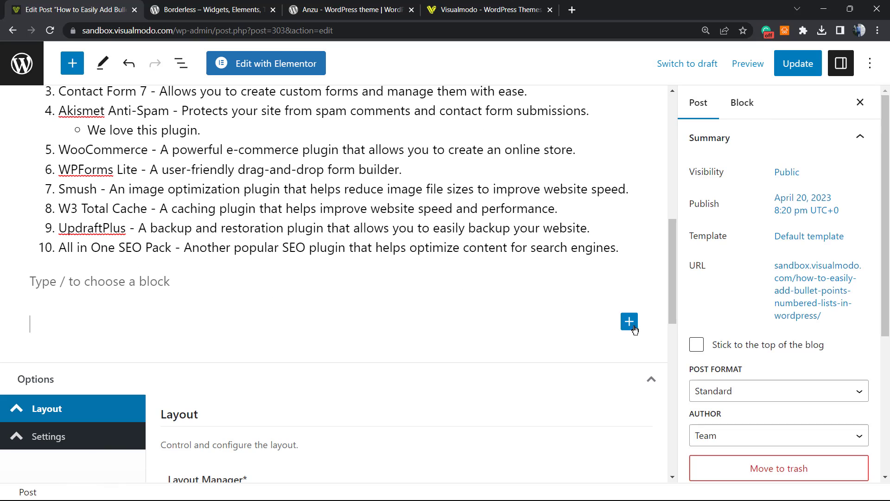
left_click(629, 322)
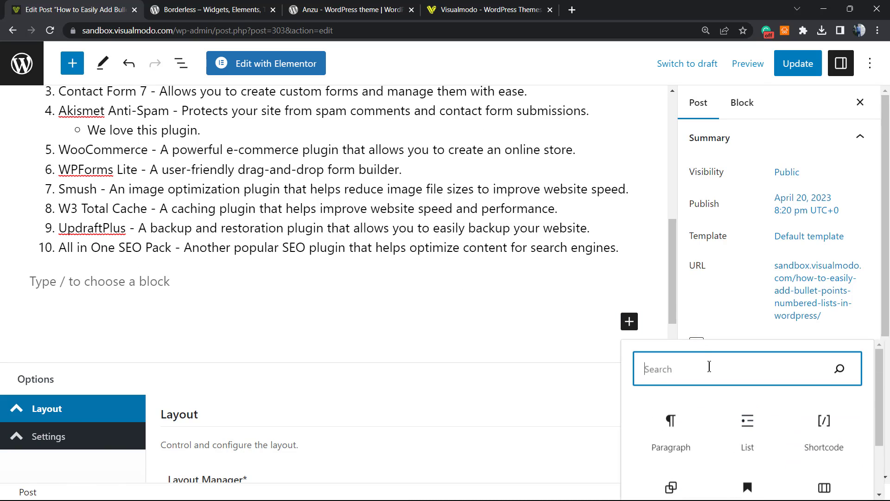
type("col")
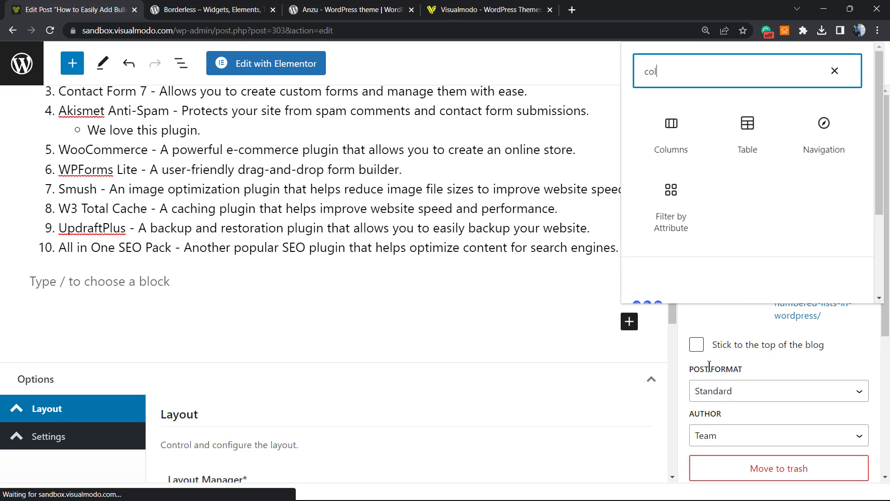
left_click(671, 128)
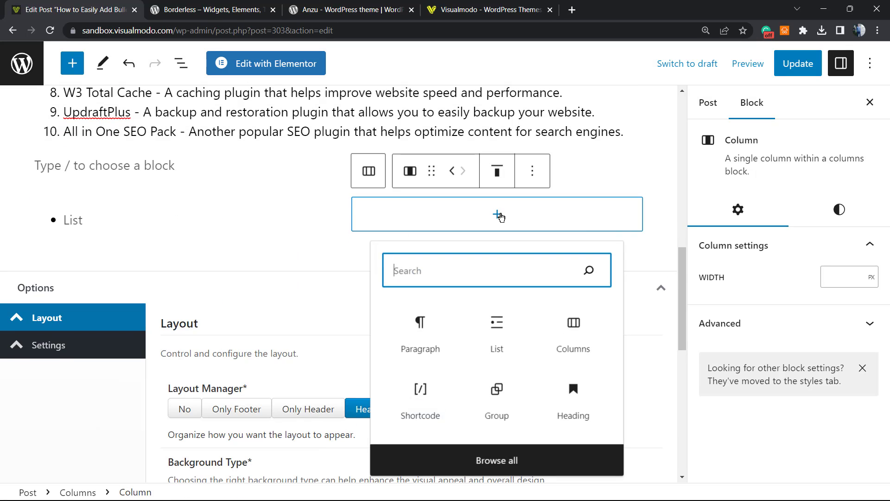
Step: Add a bulleted List block inside the second column
left_click(496, 334)
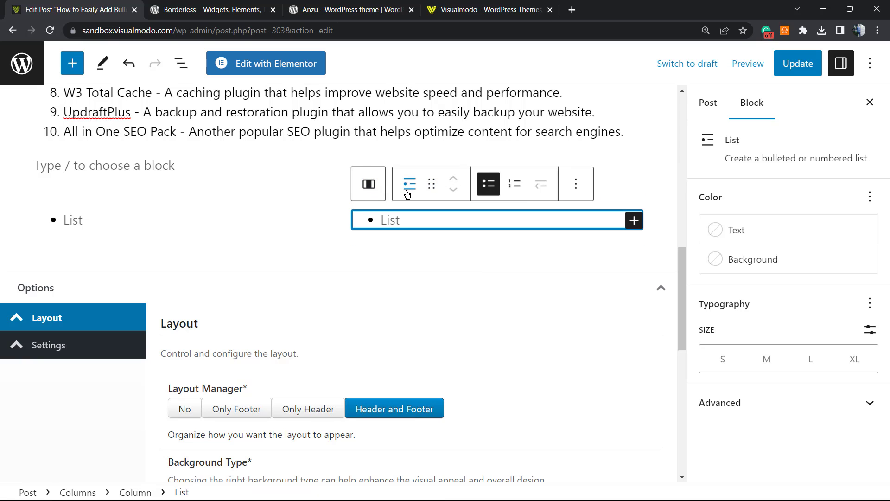
left_click(514, 184)
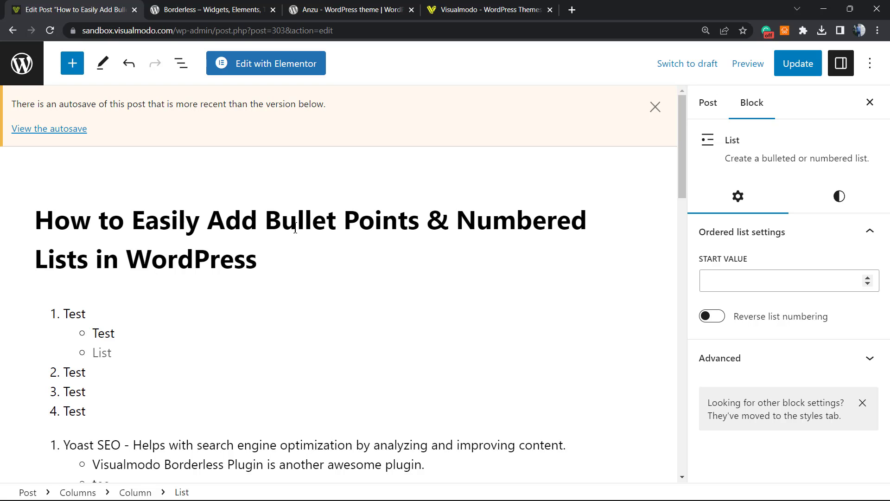
Step: Outdent the empty sub-item under the first Test, then switch to the Borderless plugin tab
left_click(654, 108)
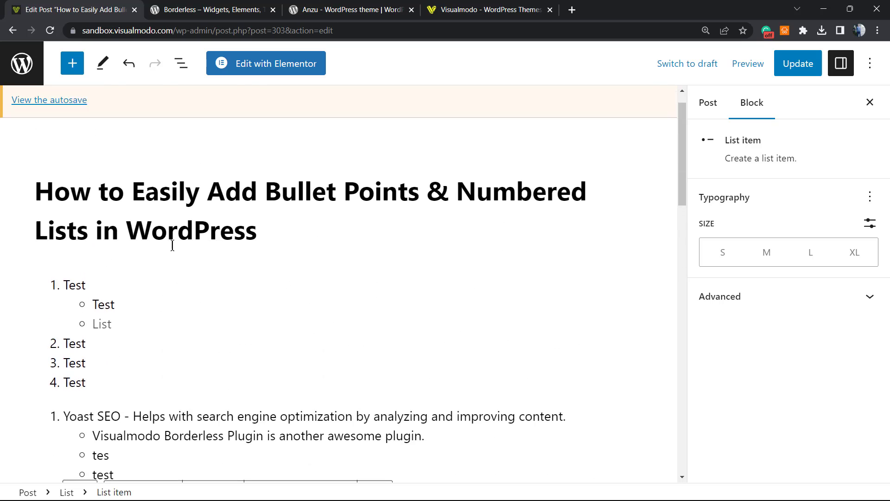
double_click(104, 274)
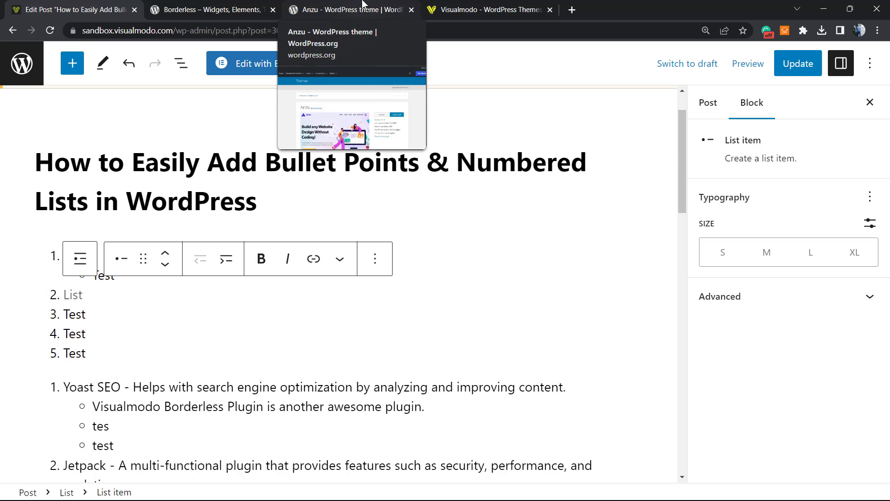
left_click(211, 9)
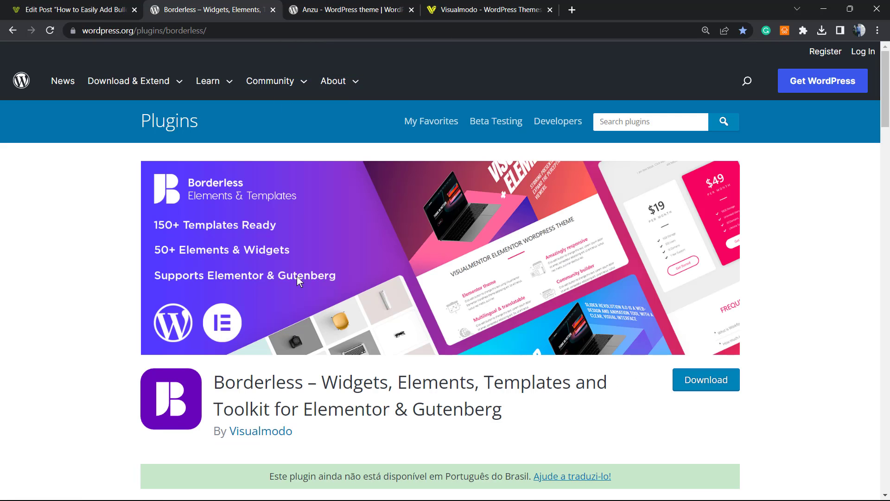
Step: Select the word Borderless in the plugin title, then switch to the Anzu theme tab
double_click(257, 381)
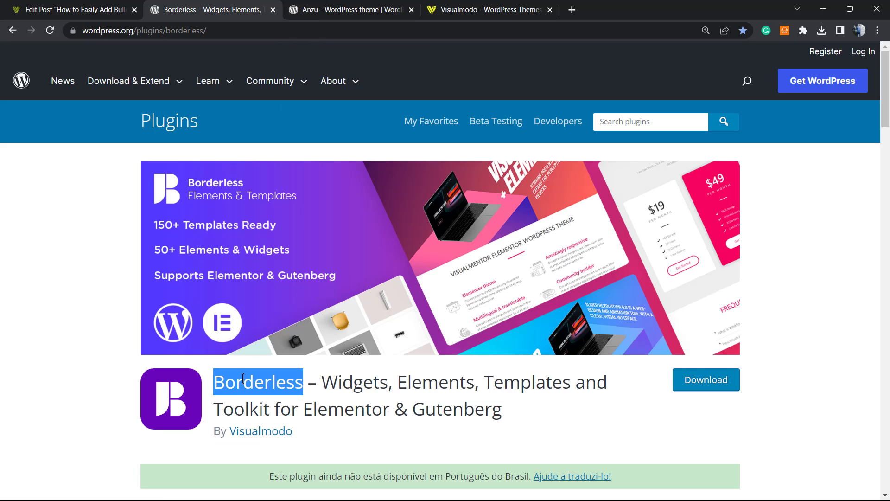
mouse_move(230, 373)
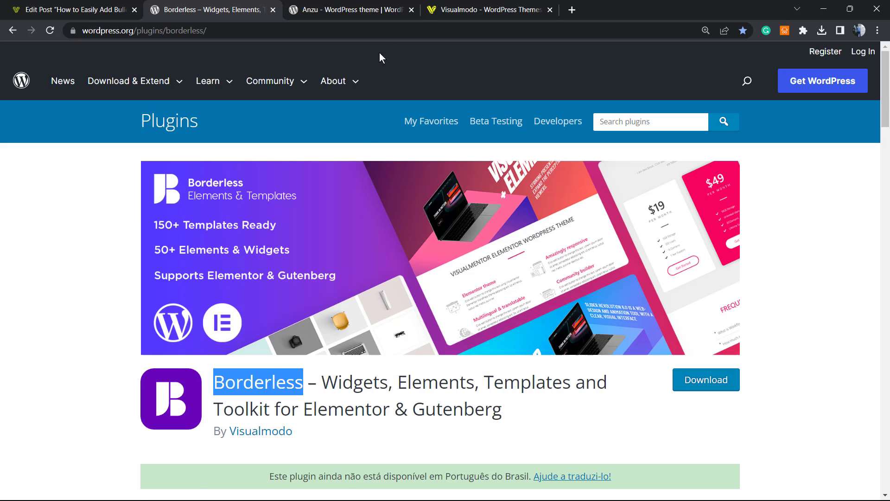
left_click(346, 9)
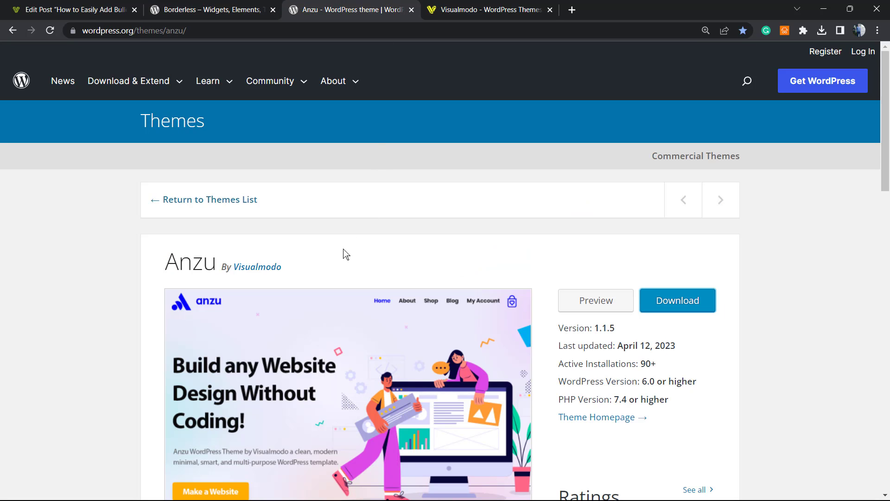
mouse_move(338, 261)
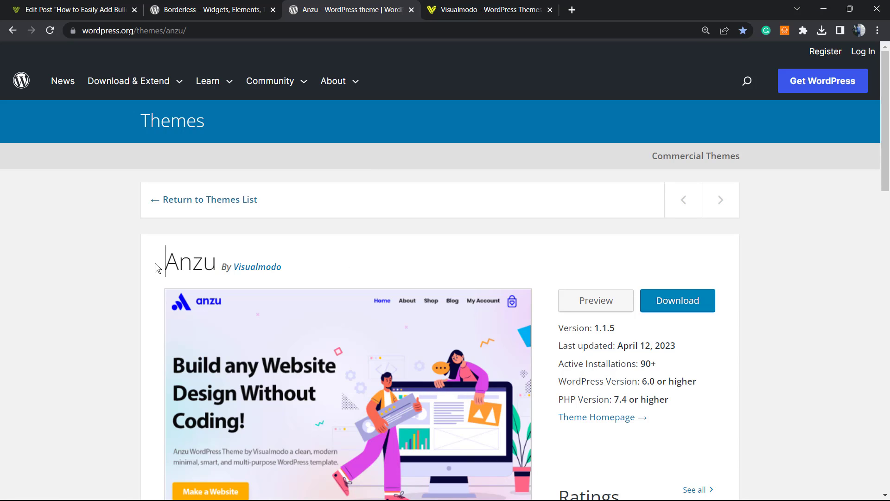
mouse_move(256, 267)
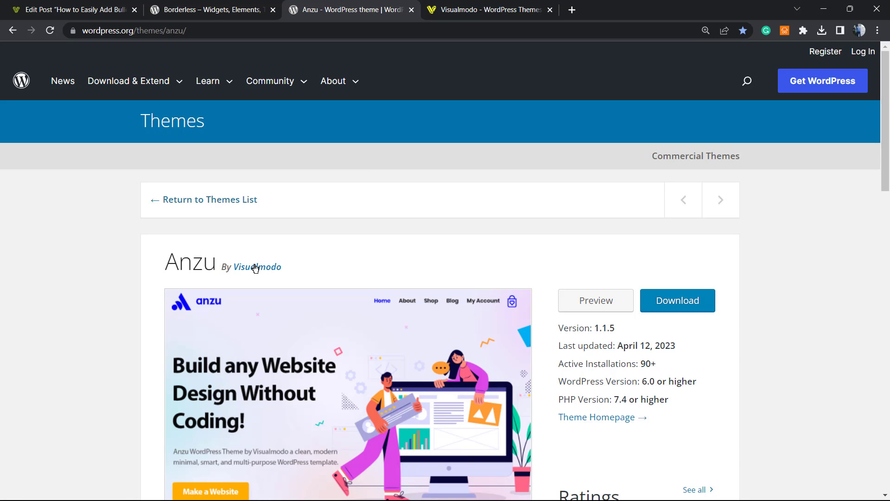
mouse_move(315, 249)
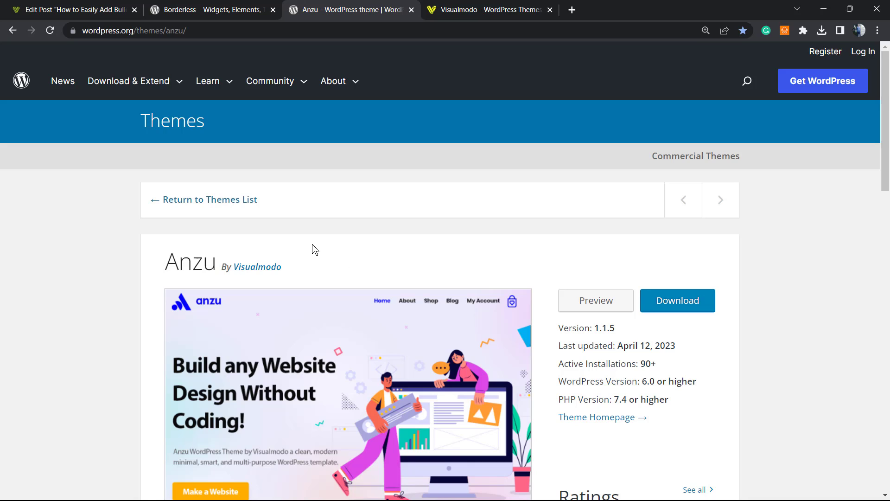
mouse_move(380, 247)
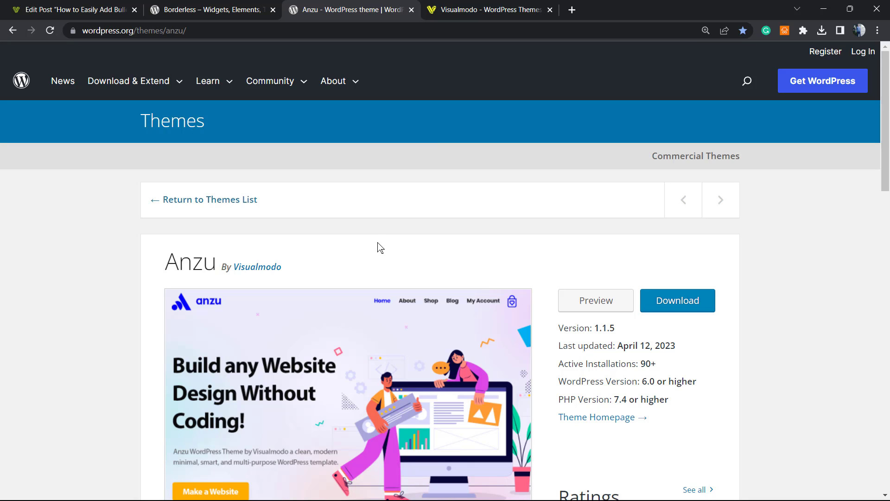
Step: Switch to the Visualmodo home page browser tab
left_click(489, 9)
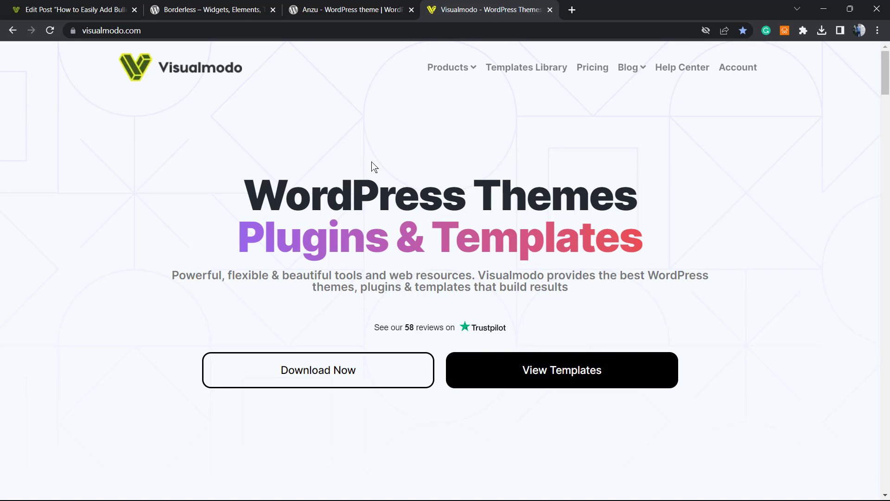
mouse_move(579, 147)
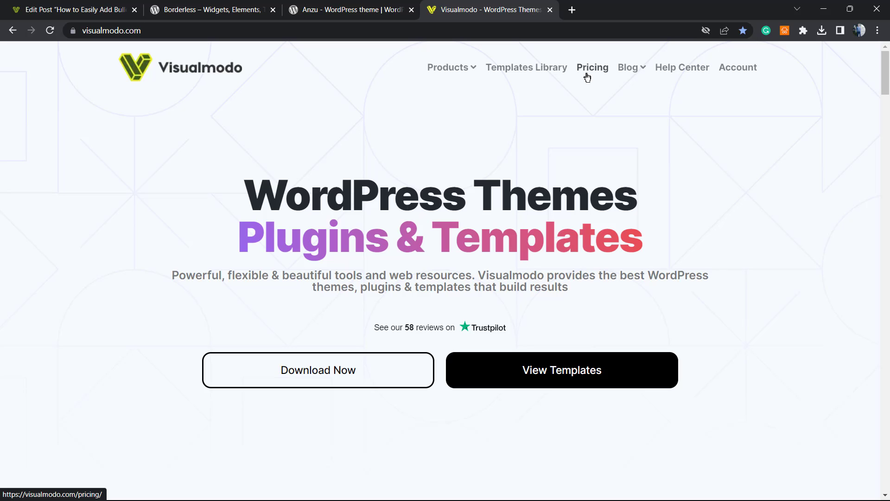
Step: Open Visualmodo's Templates Library and scroll through template cards like Winery 2, Horse and Church
left_click(525, 67)
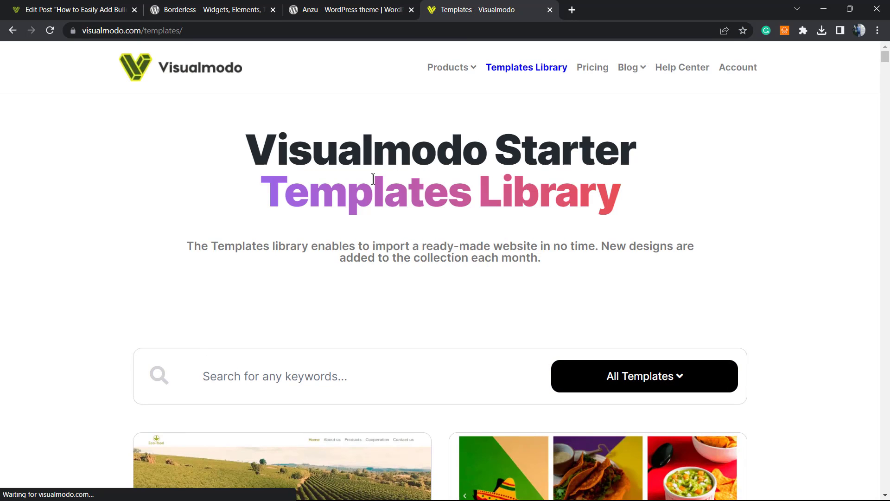
scroll("down", 3)
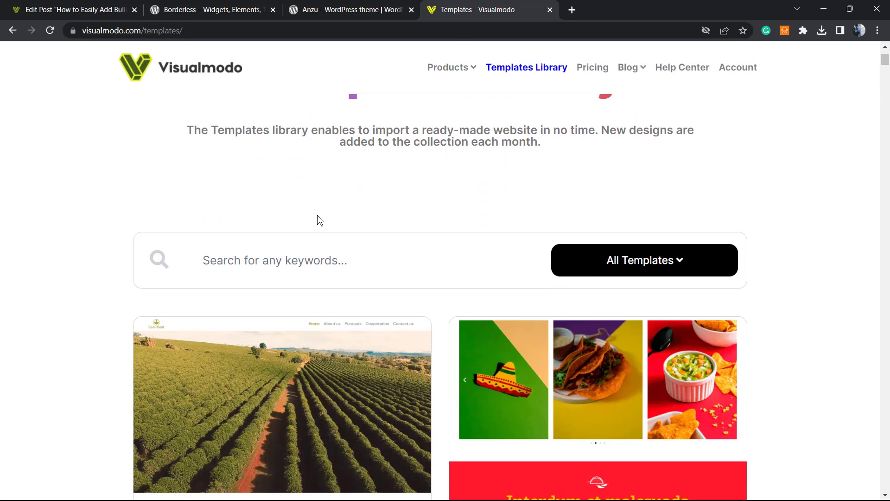
scroll("down", 3)
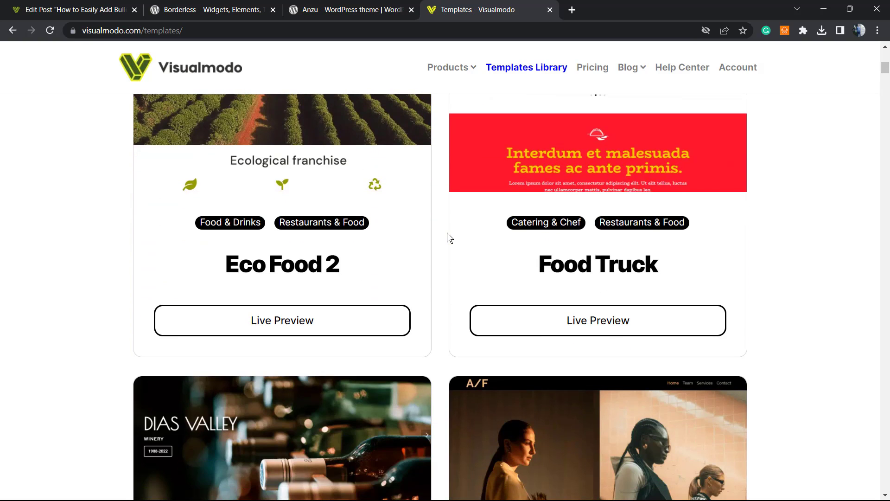
scroll("down", 3)
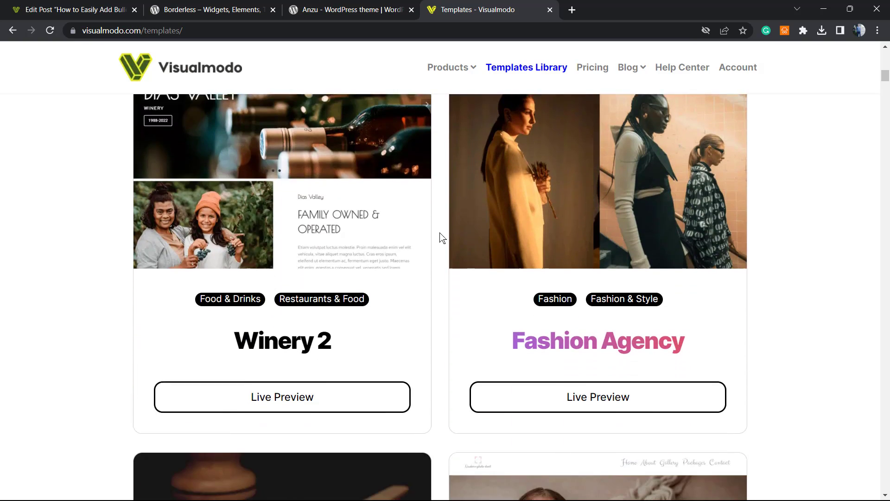
scroll("down", 3)
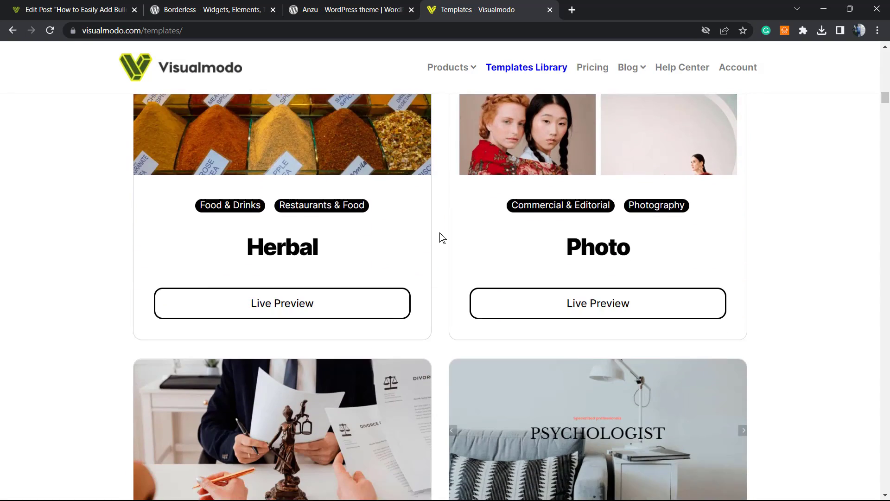
scroll("down", 3)
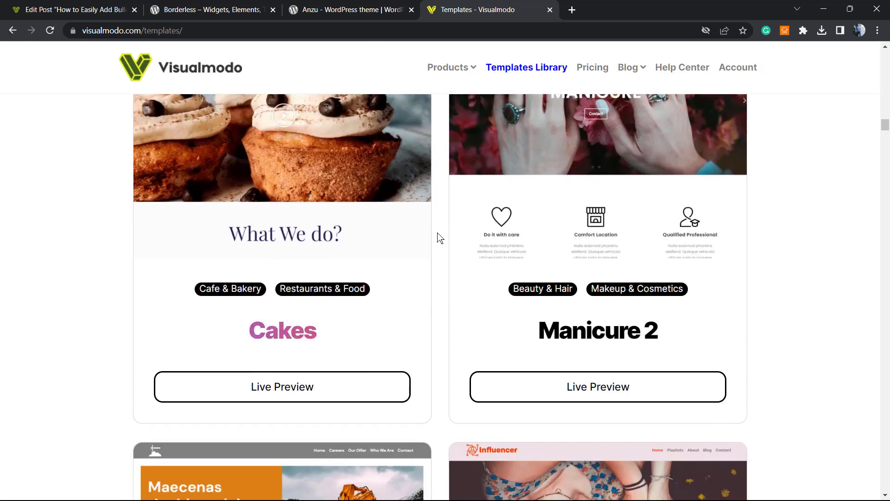
scroll("down", 3)
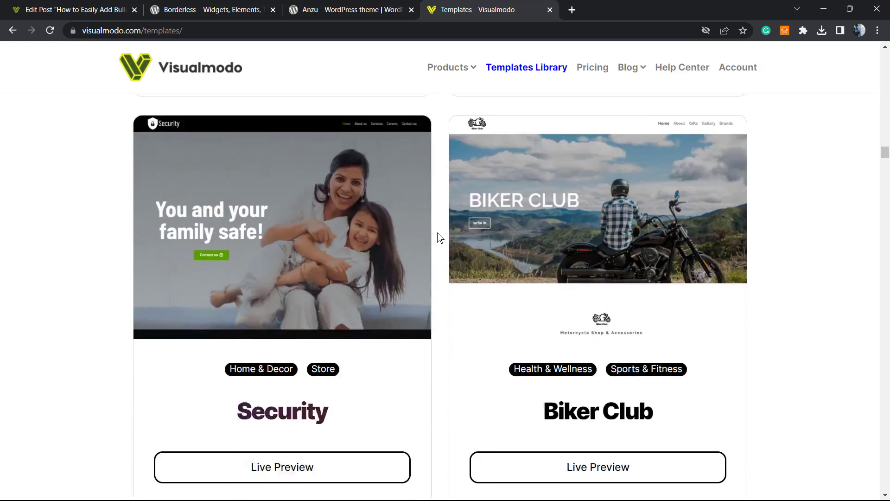
scroll("down", 3)
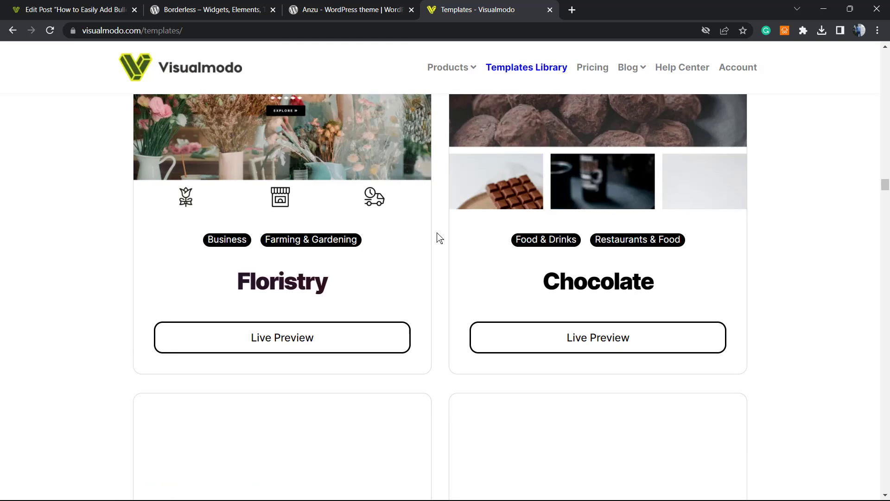
scroll("down", 3)
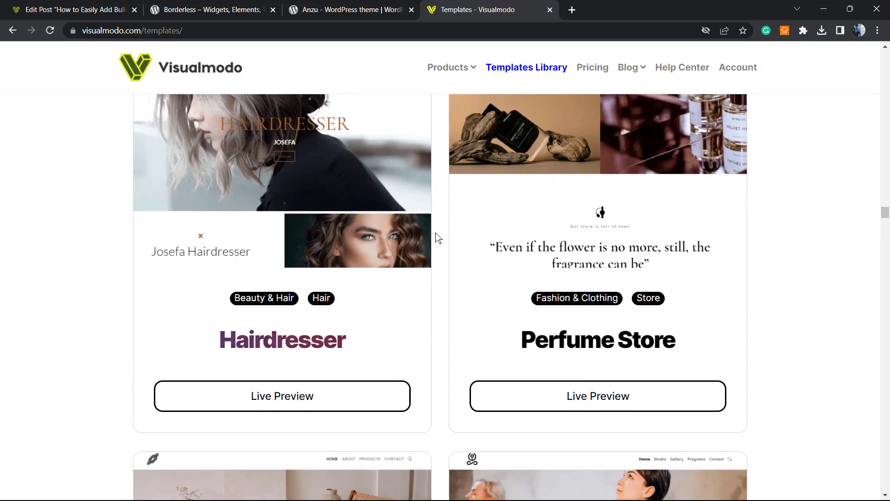
scroll("down", 3)
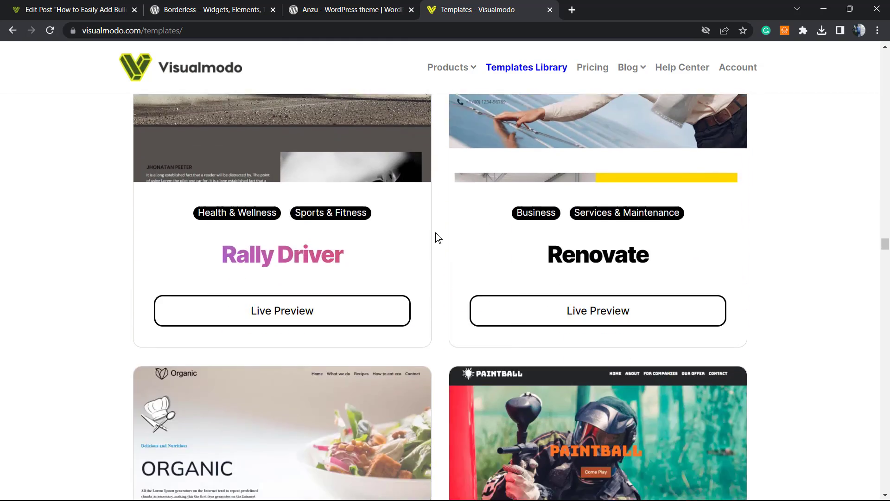
scroll("down", 3)
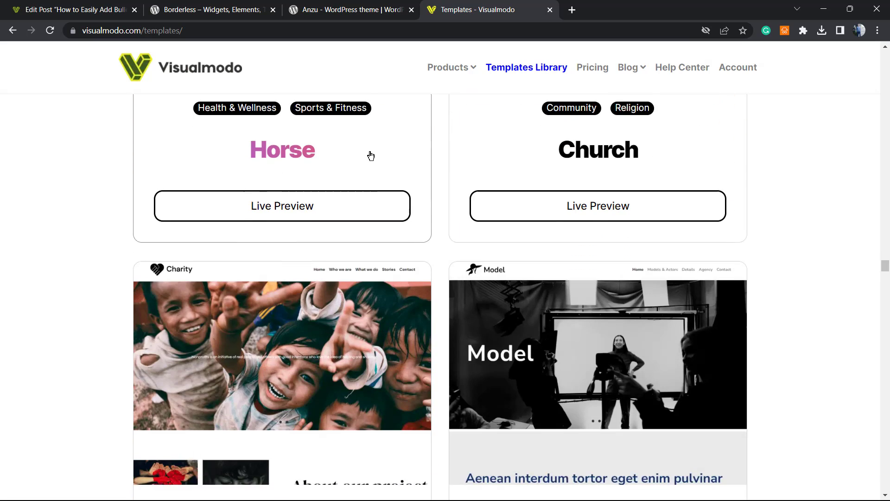